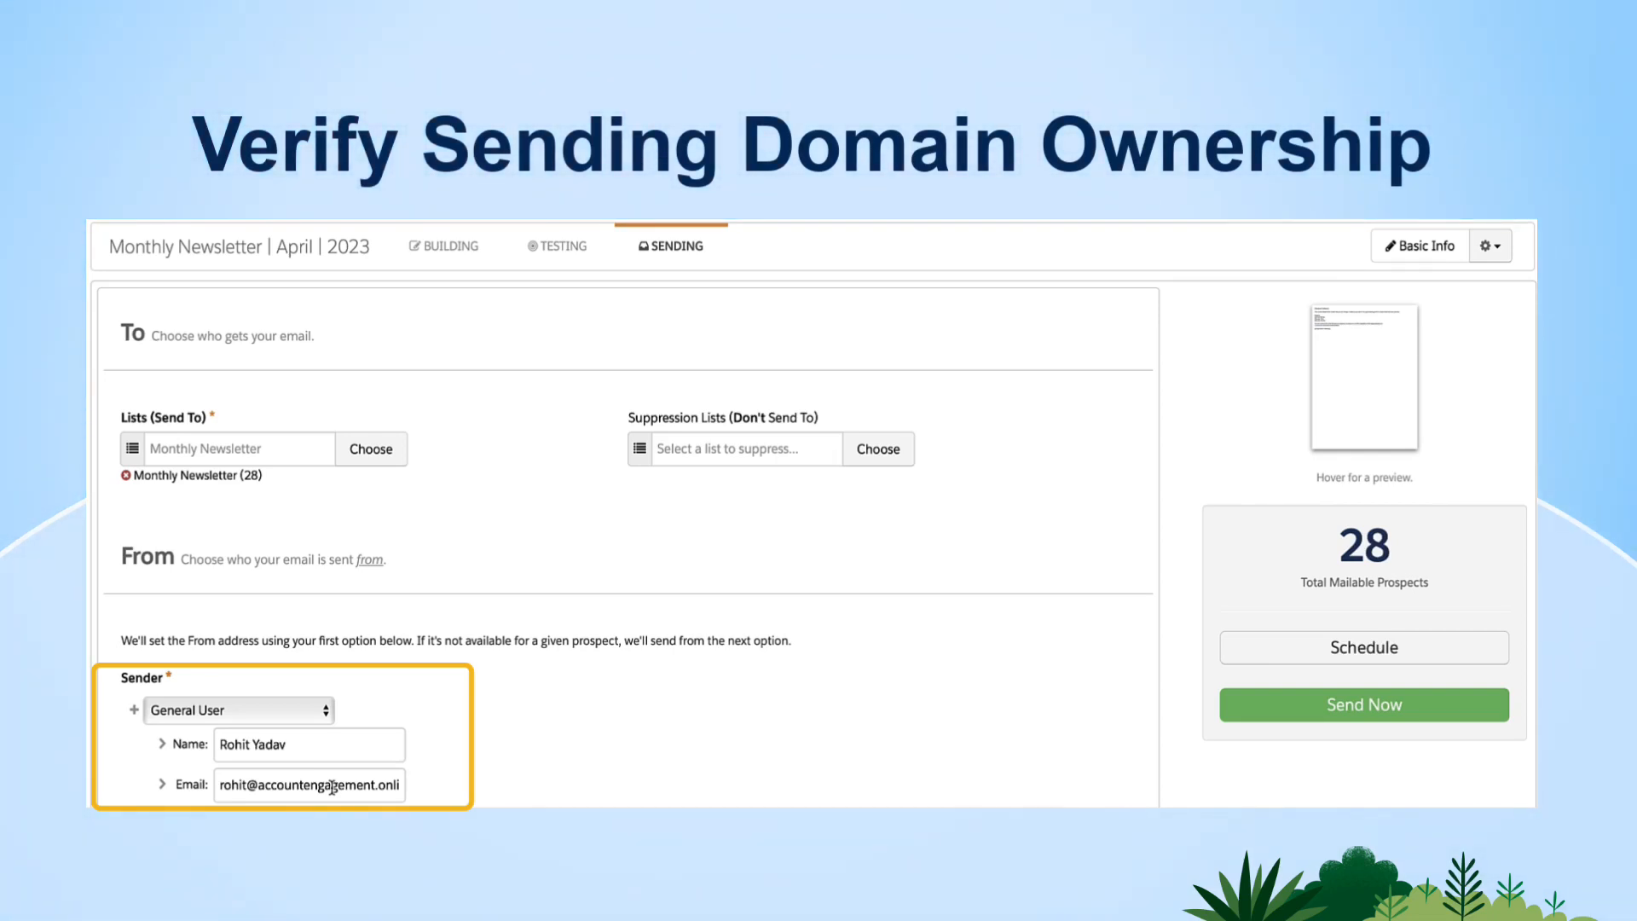
- Go from the Dashboard to Admin > Domain Management to view the sending domain statuses
{"action": "left_click", "coordinate": [1052, 532]}
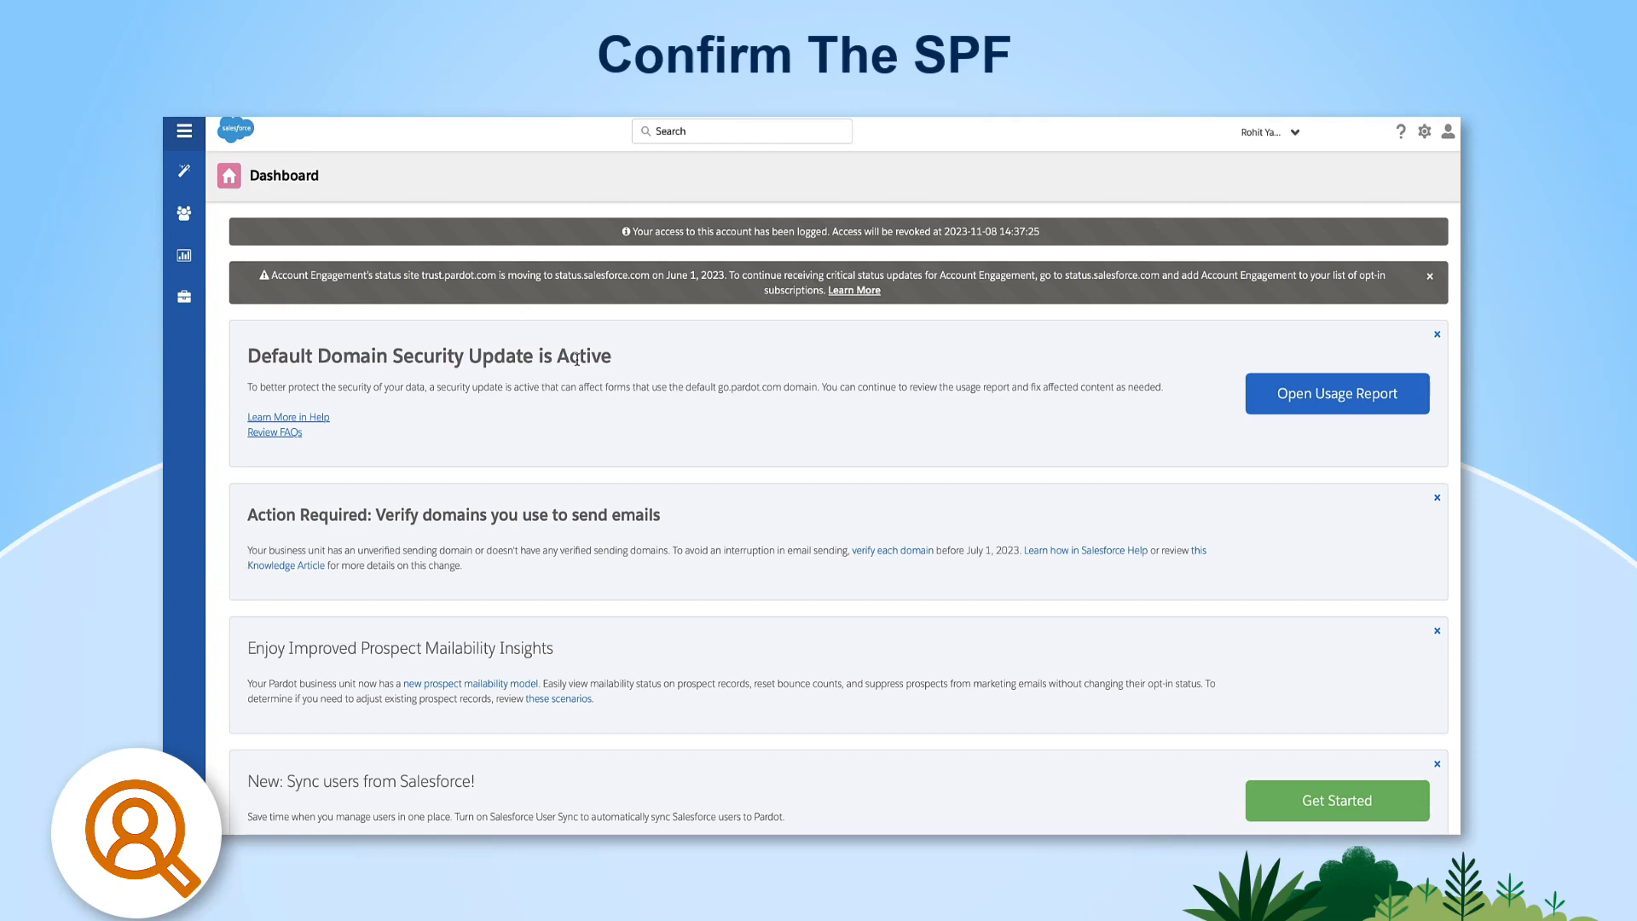
{"action": "left_click", "coordinate": [185, 296]}
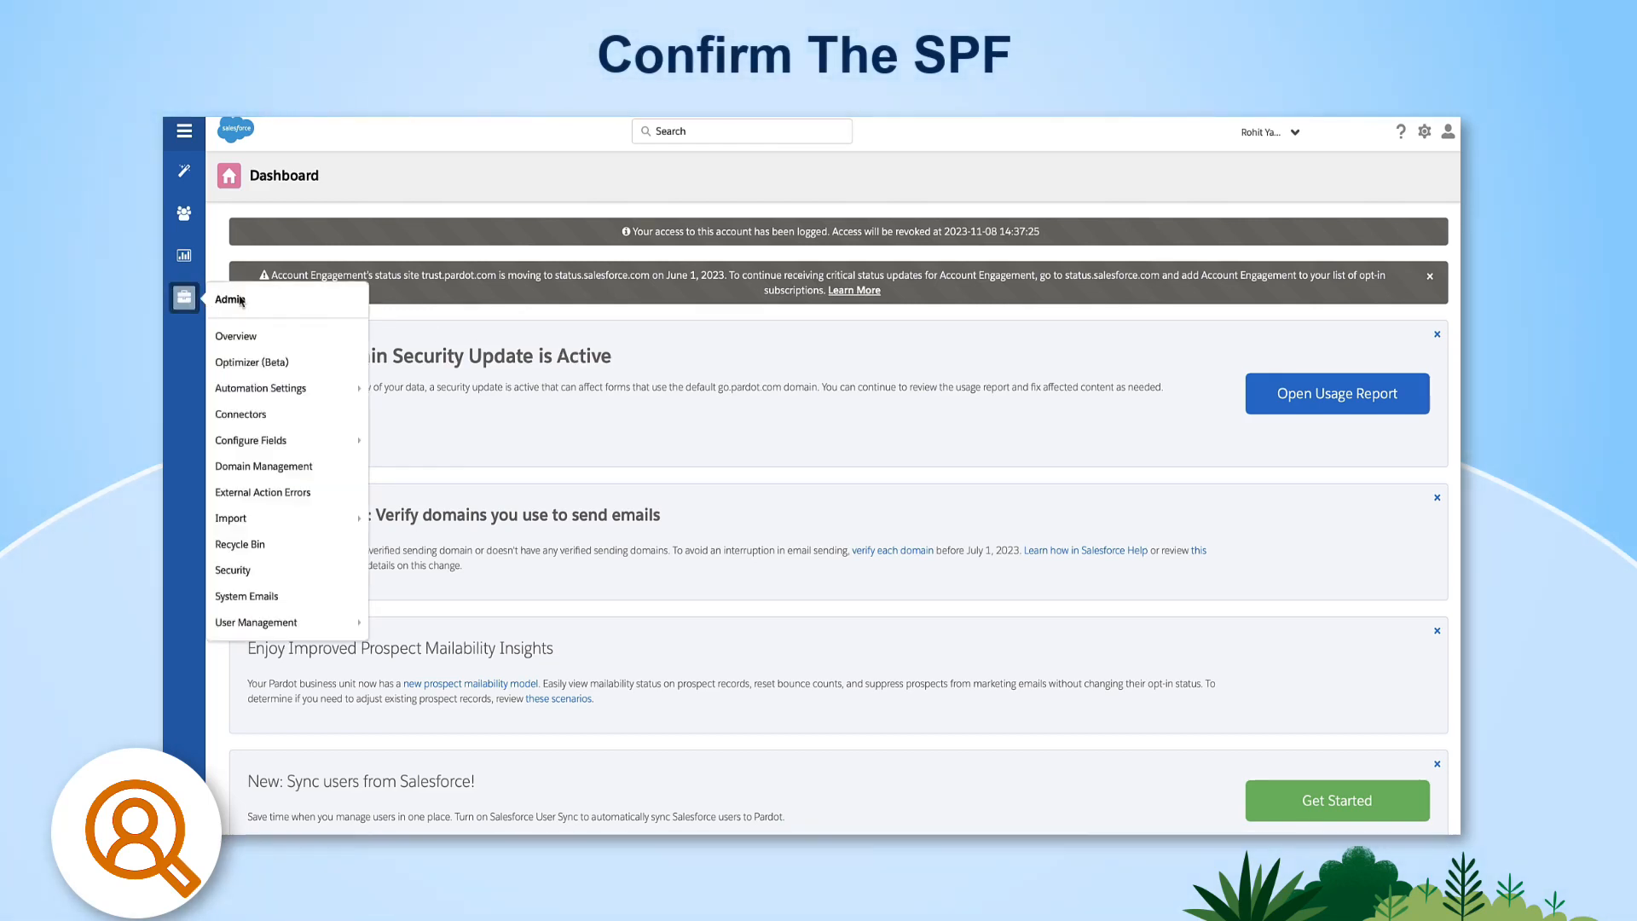
{"action": "mouse_move", "coordinate": [277, 468]}
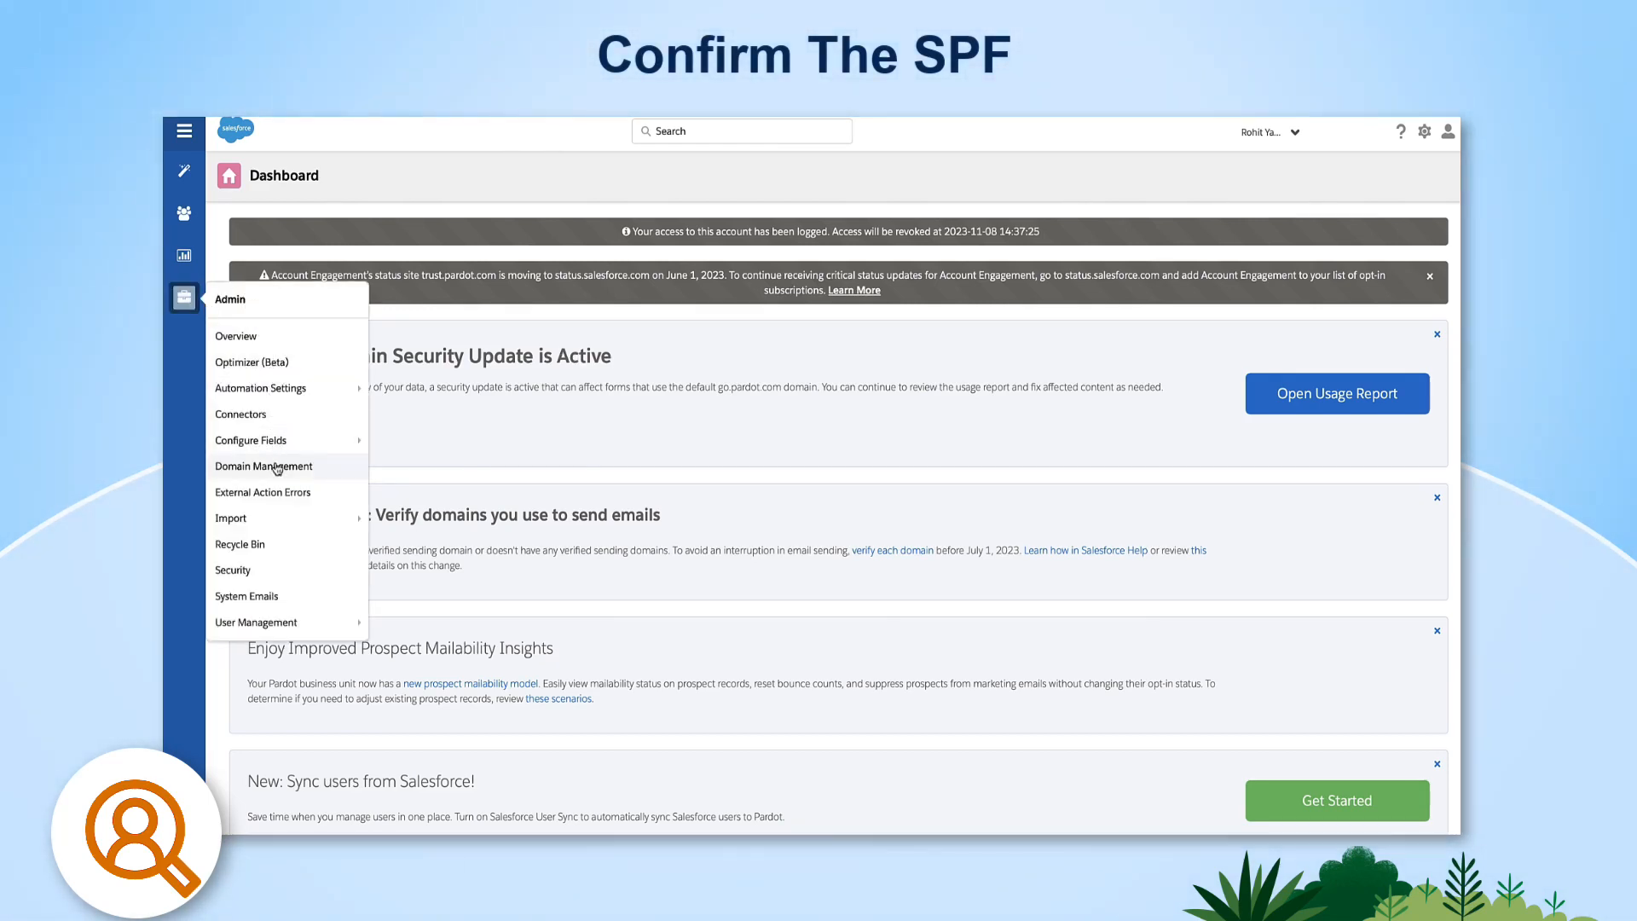
{"action": "left_click", "coordinate": [262, 466]}
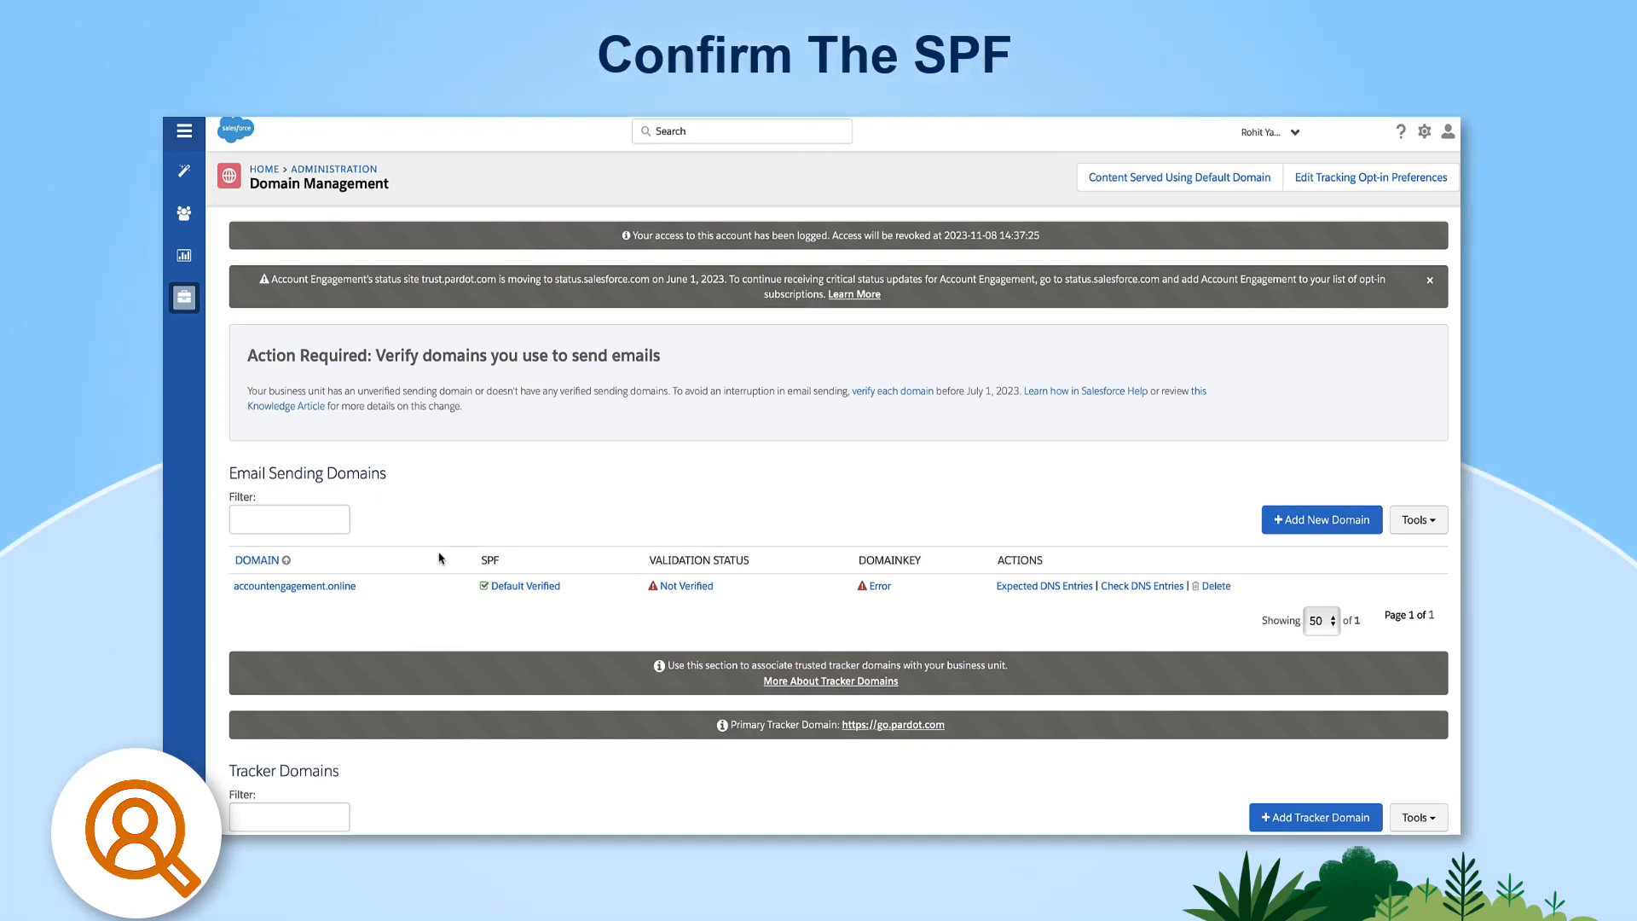
{"action": "mouse_move", "coordinate": [543, 612]}
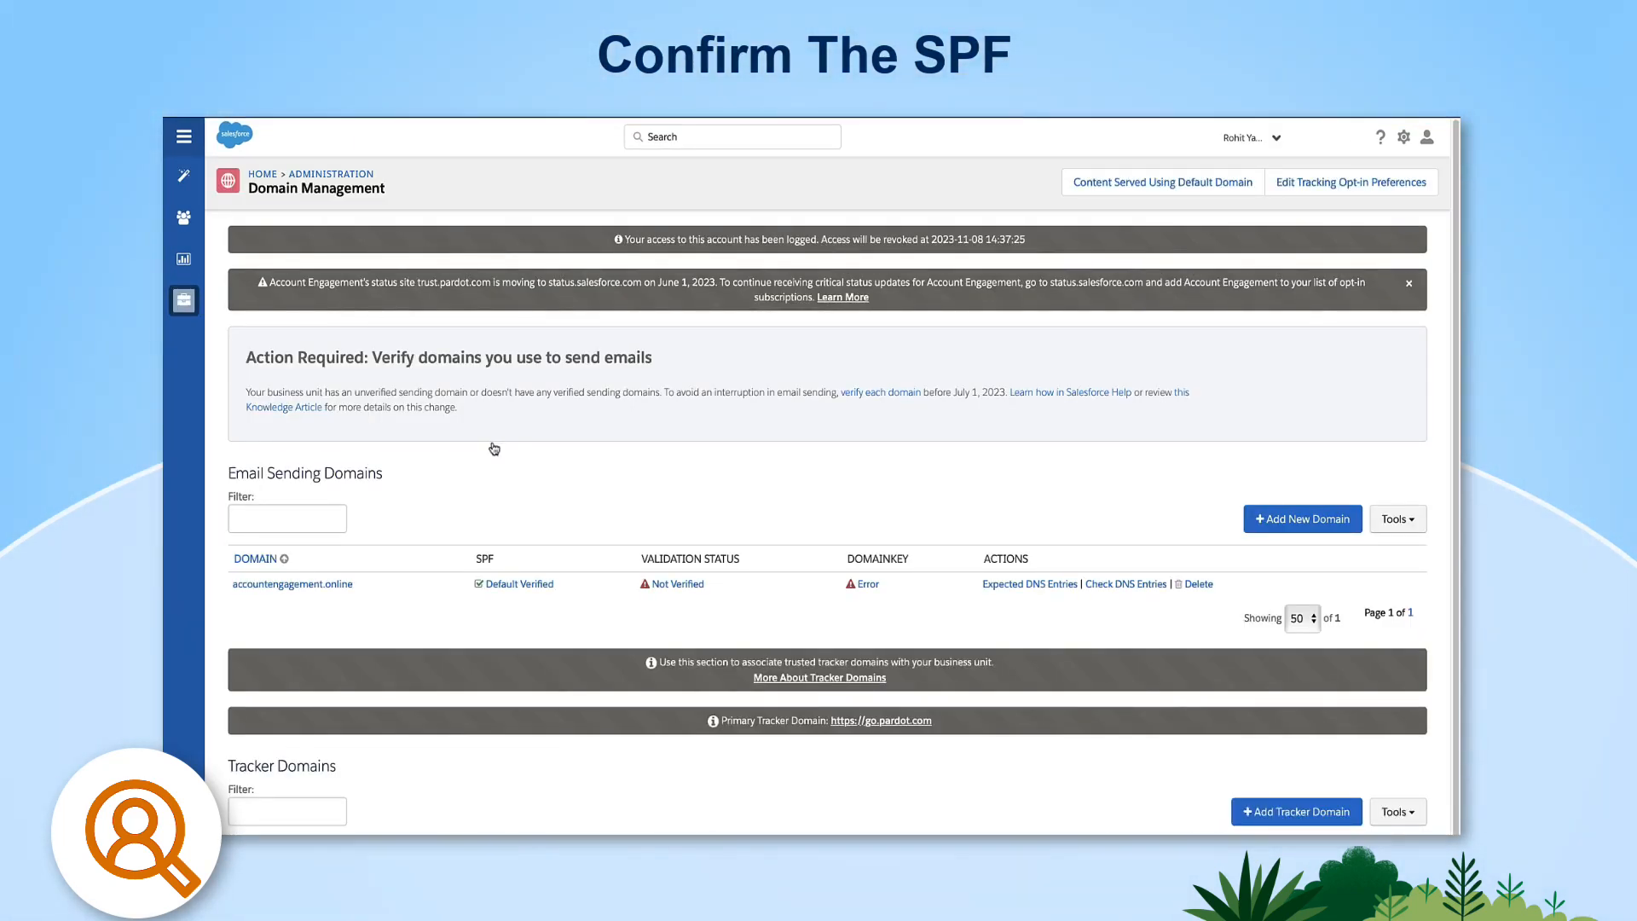
{"action": "mouse_move", "coordinate": [736, 481]}
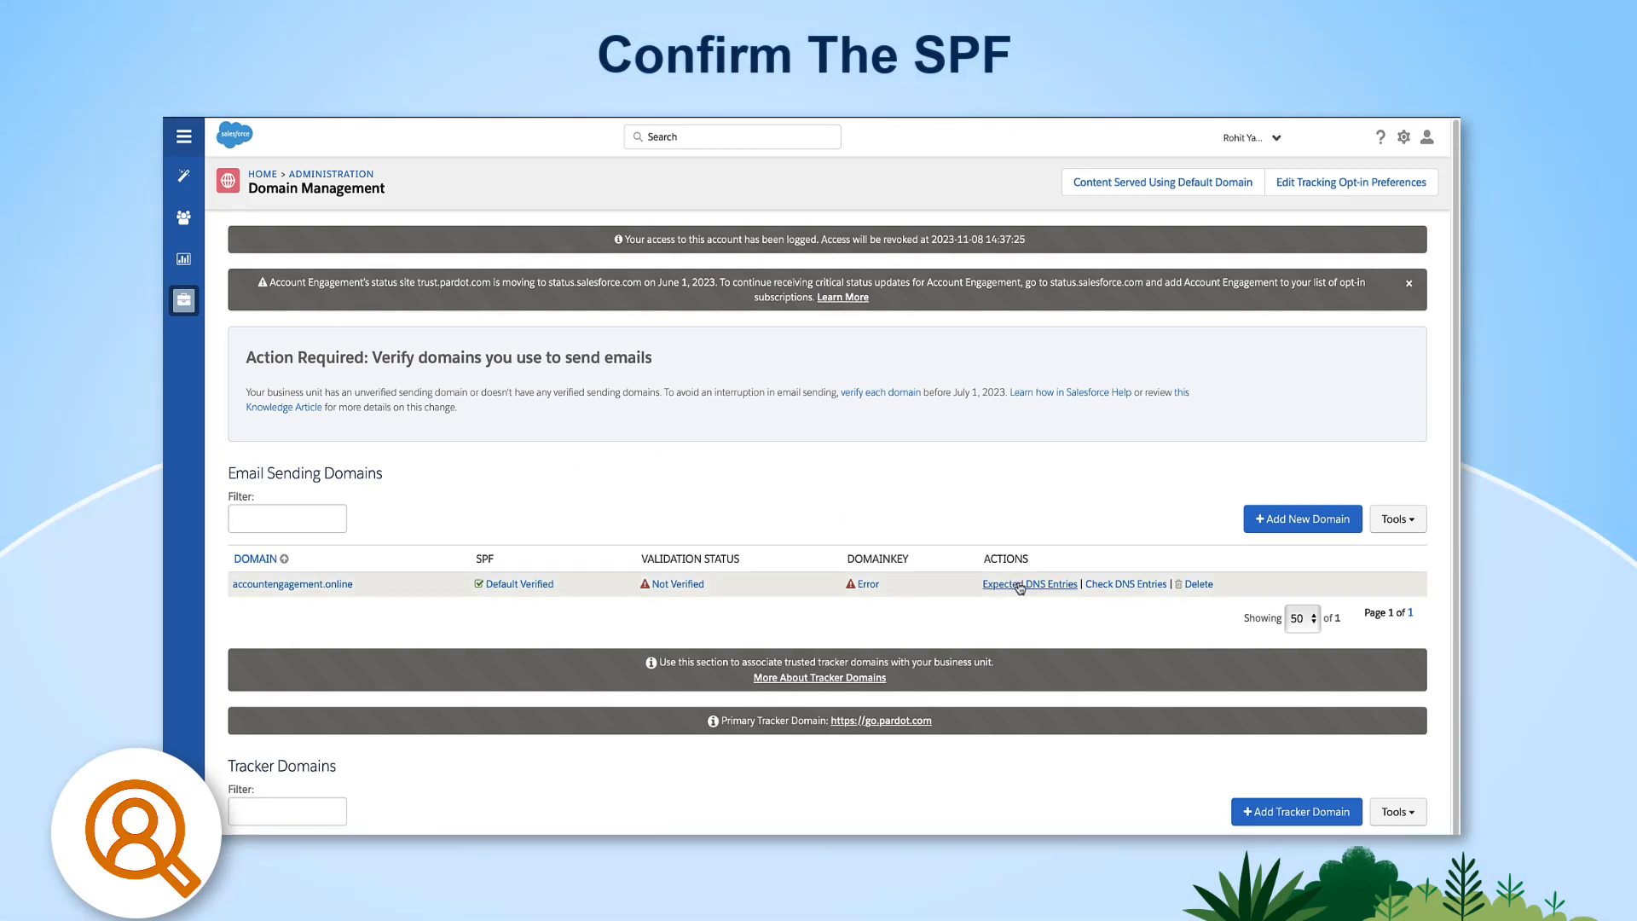
- Show the Expected DNS Entries for the accountengagement.online sending domain
{"action": "left_click", "coordinate": [1029, 583]}
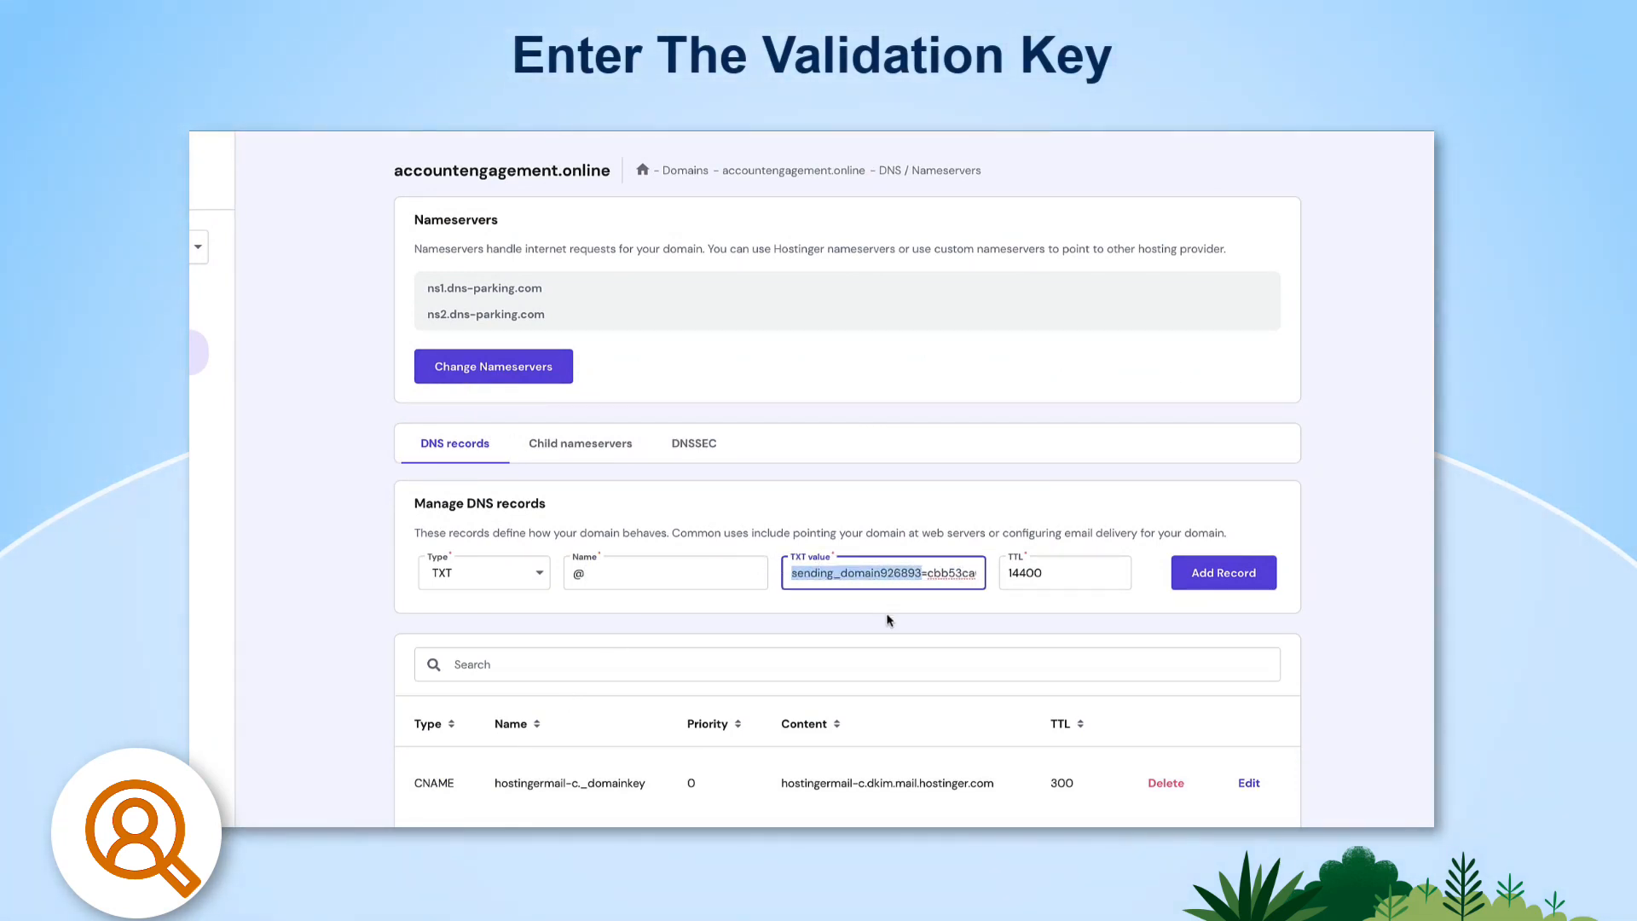
- Add the TXT record at @ holding the validation key with TTL 14400
{"action": "left_click", "coordinate": [1224, 573]}
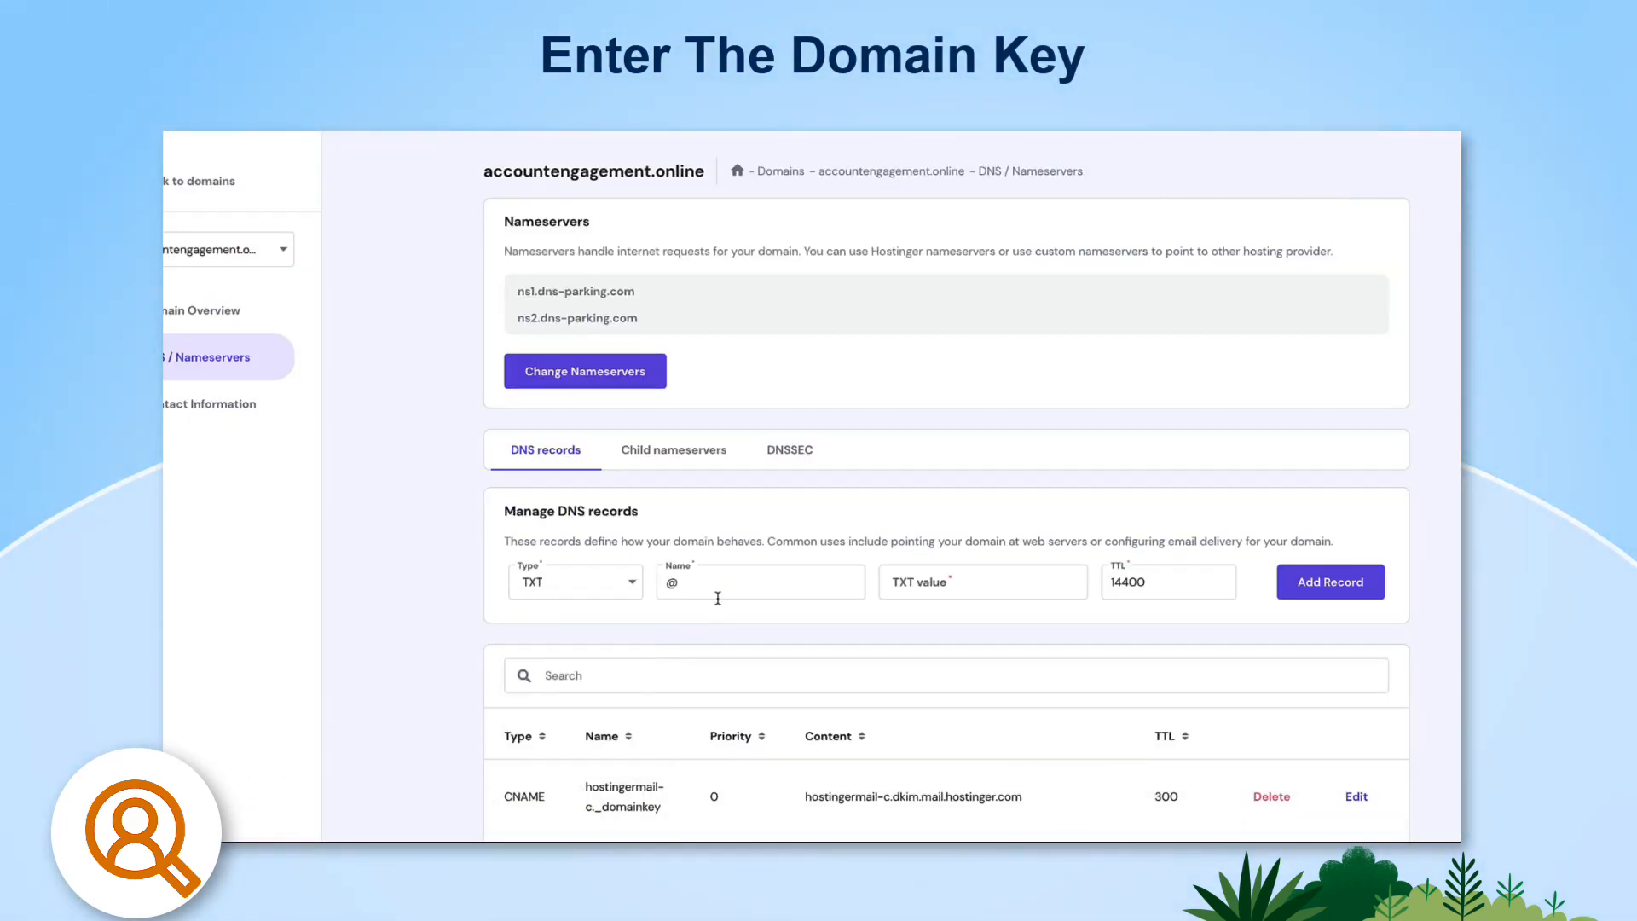
- Clear the @ record name and paste the copied domain key host name
{"action": "left_click", "coordinate": [761, 583]}
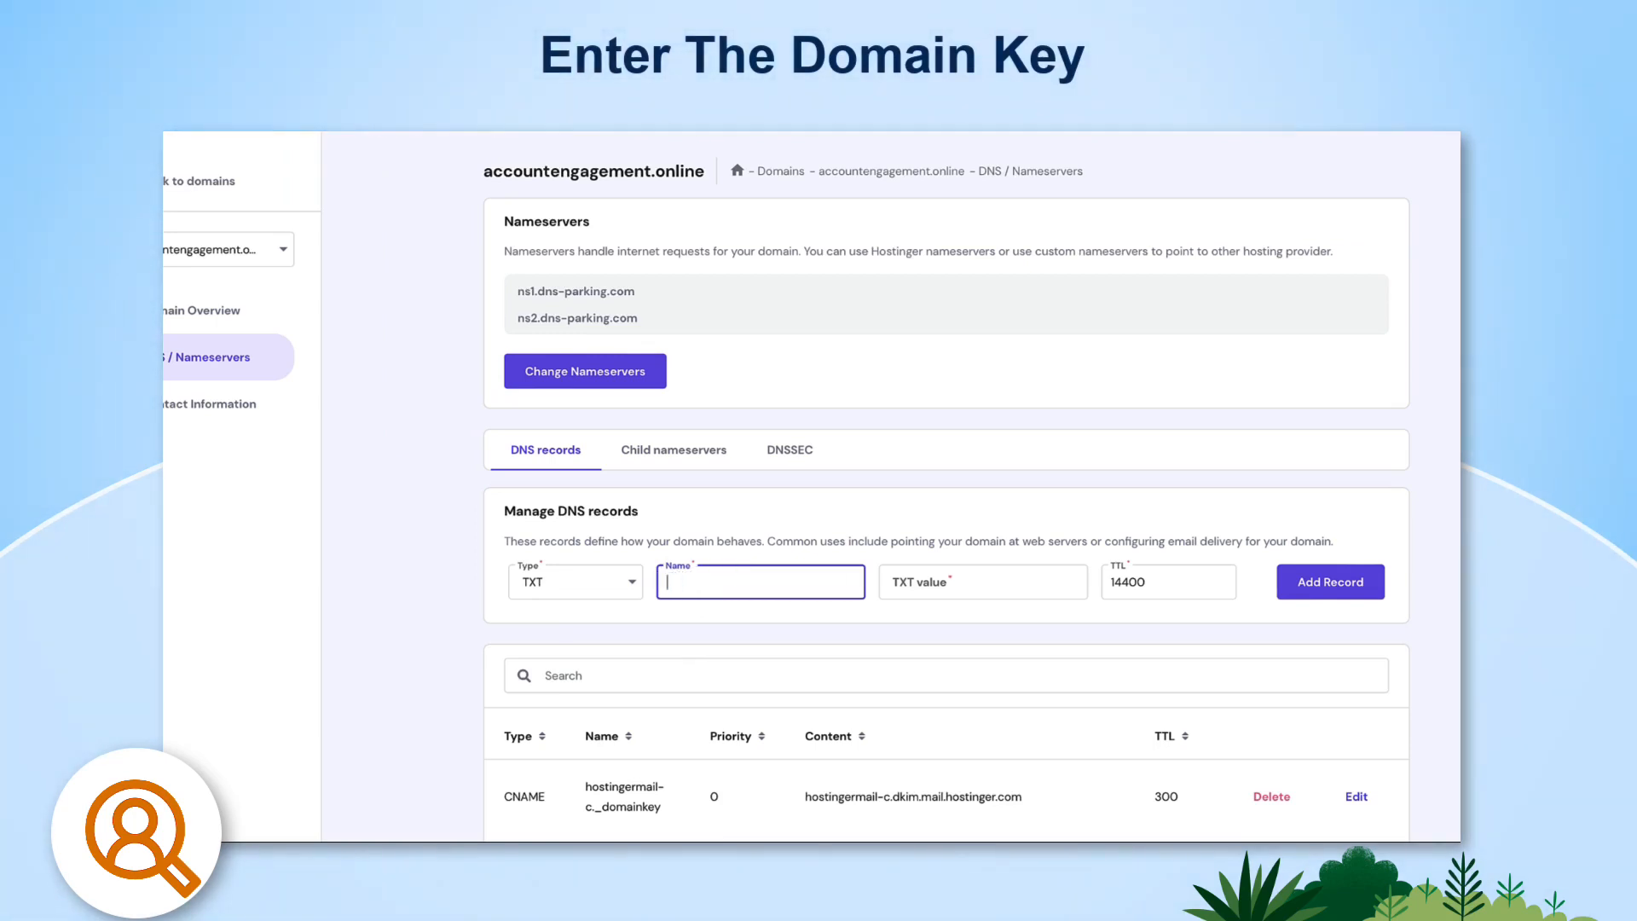
{"action": "right_click", "coordinate": [761, 582]}
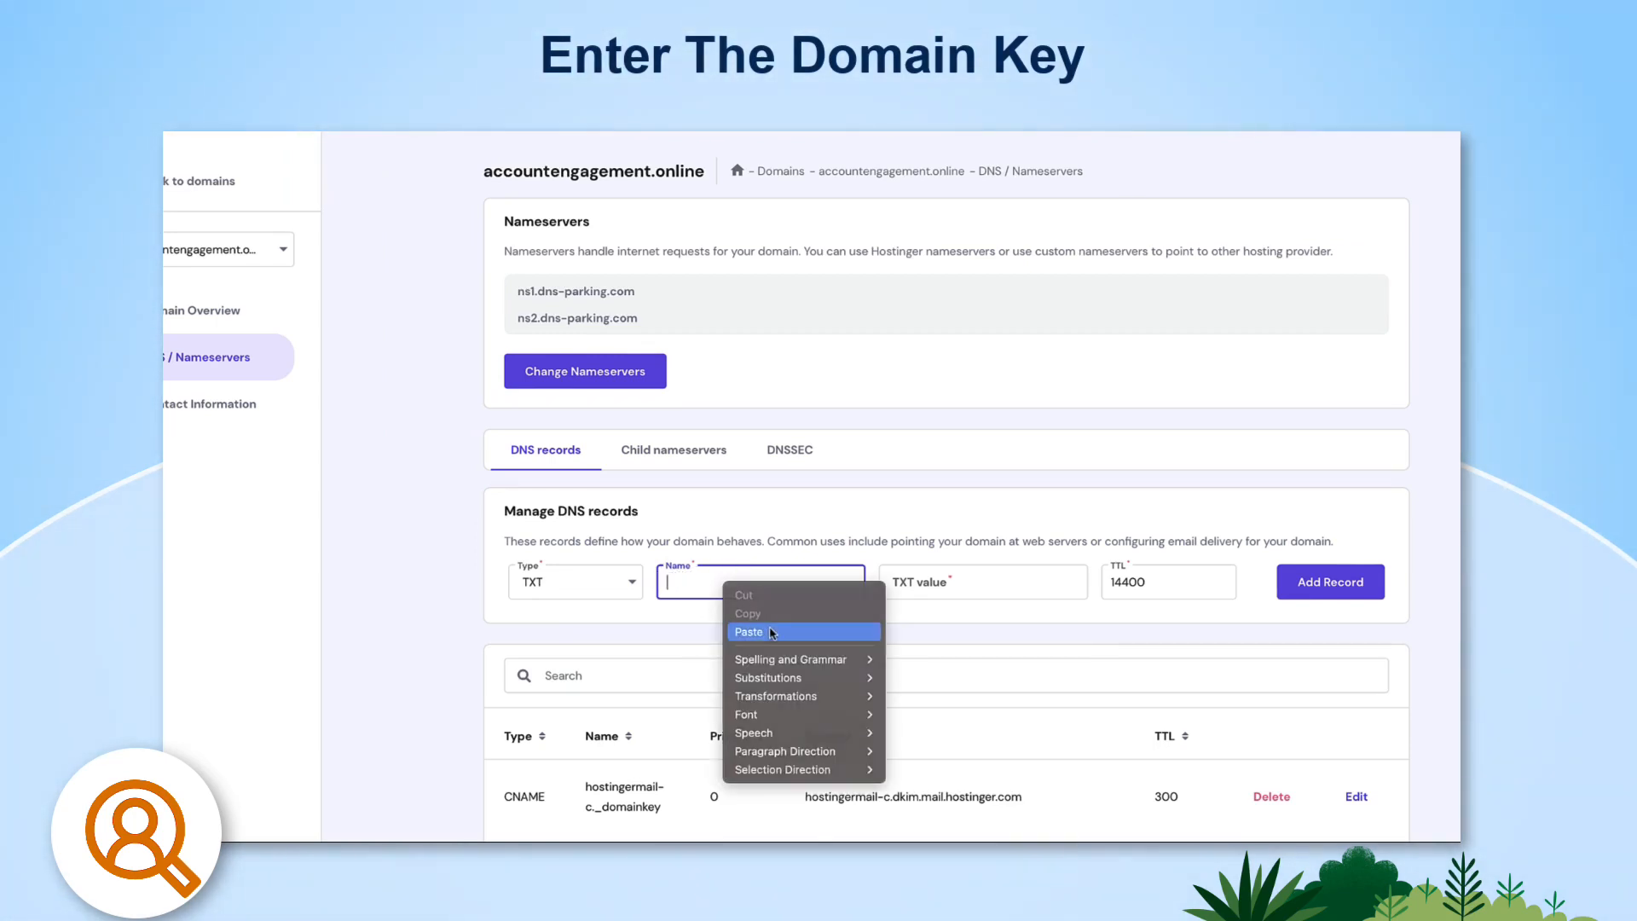